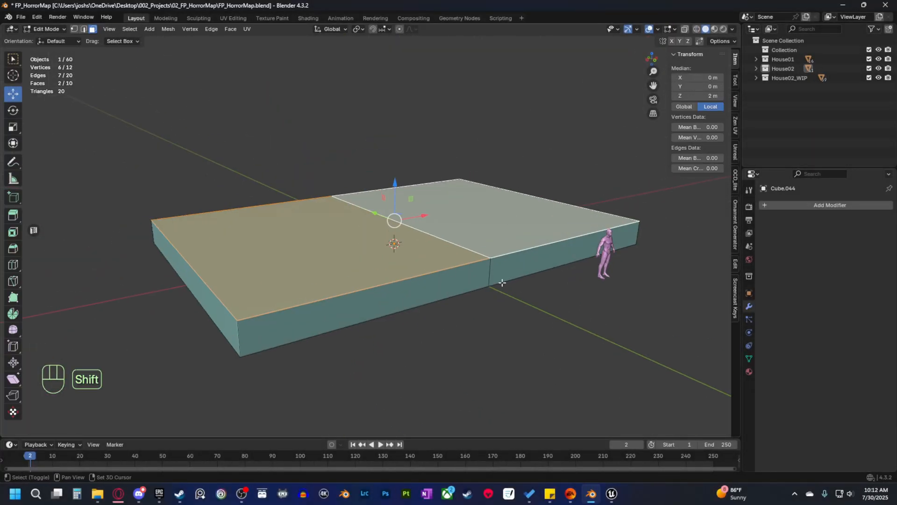
- Extrude the floor faces into walls and shape a gable roof along X over the slab
key("shift+d")
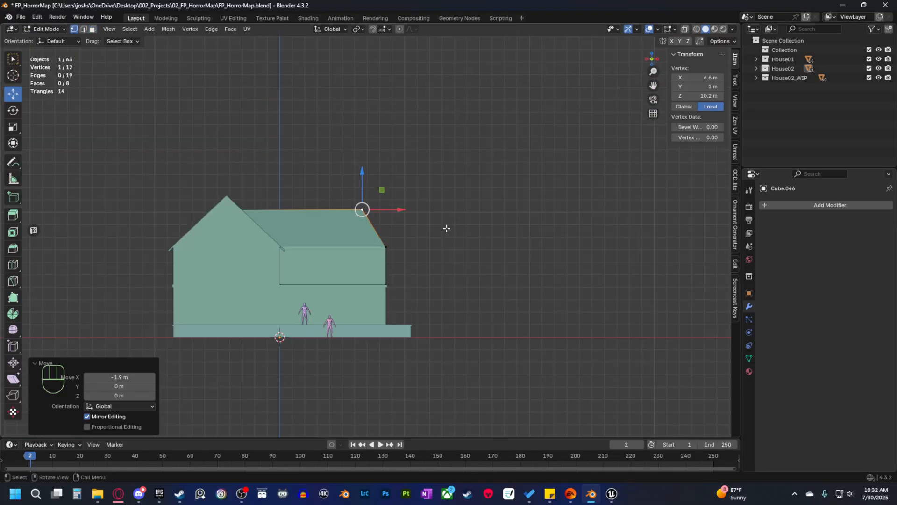
- Extrude a porch-roof ledge from the walls and shape a cube into a hipped upper section
key("Alt+S")
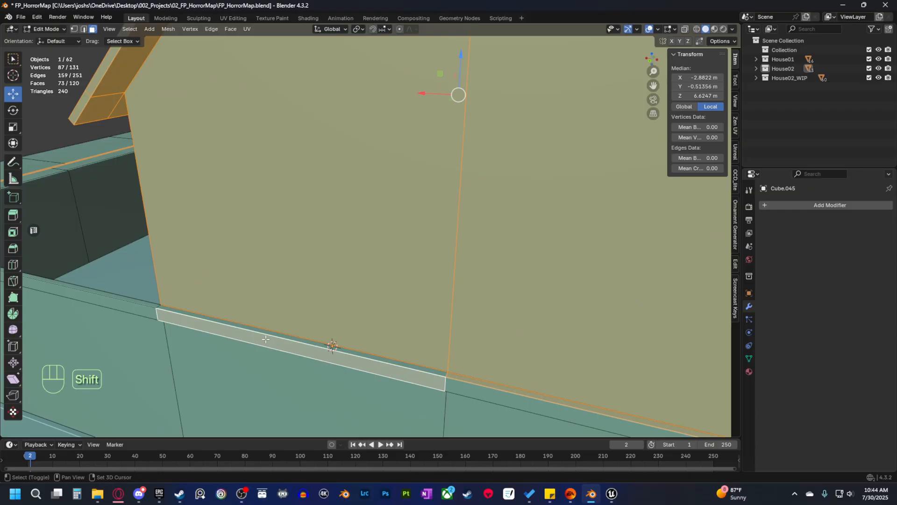
key("g")
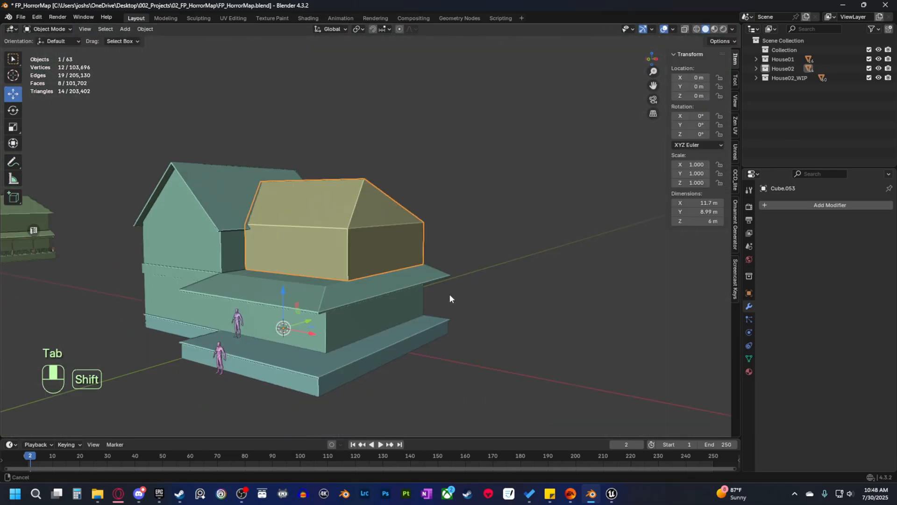
- Join the upper section into the roof, extend the overhangs and merge vertices by distance
key("Tab")
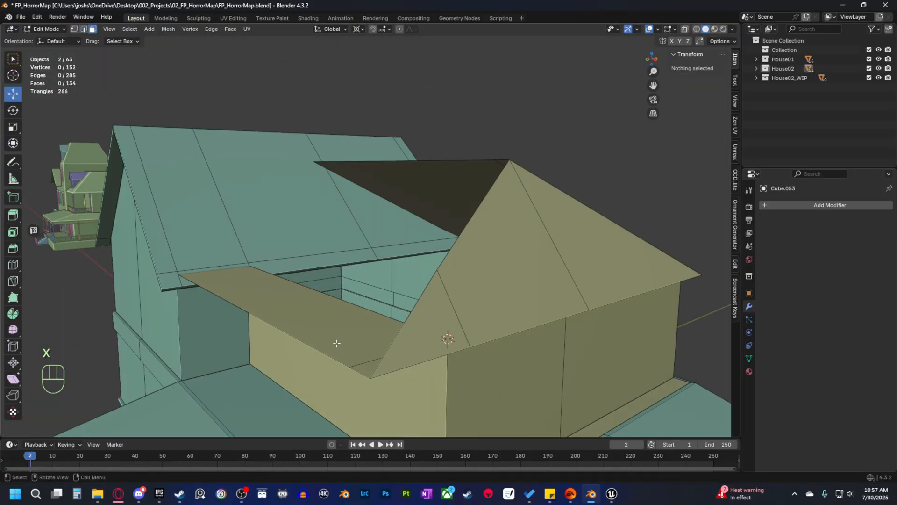
key("g")
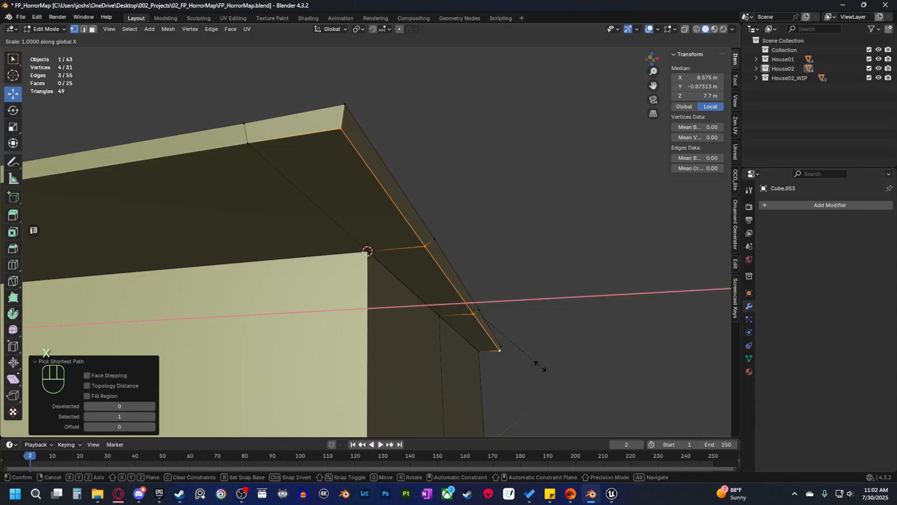
key("Tab")
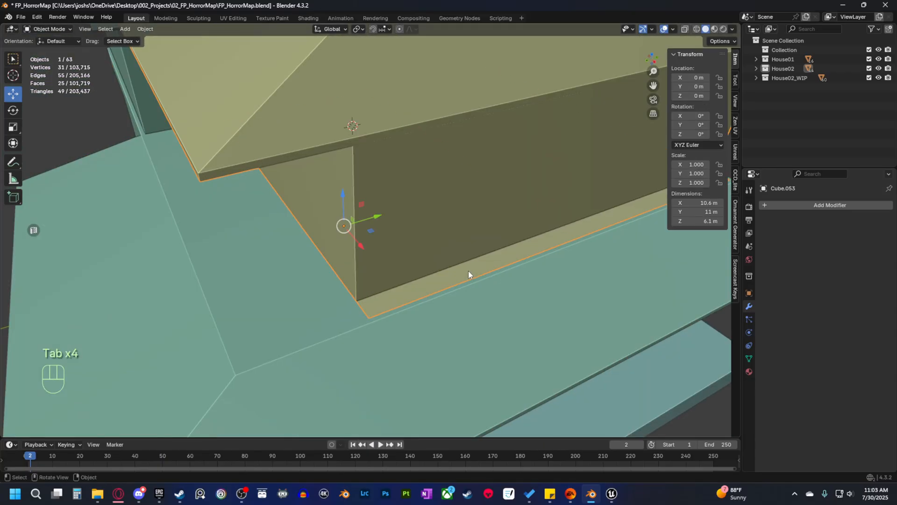
key("Tab")
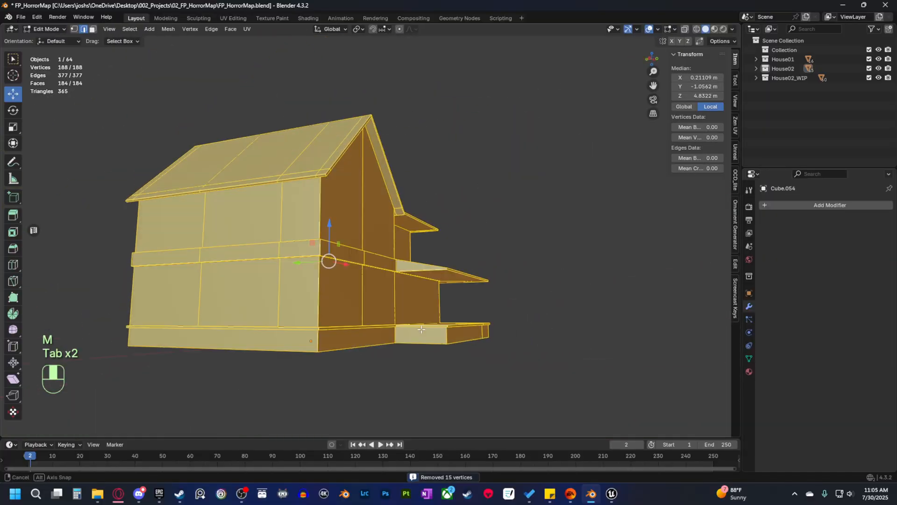
key("Tab")
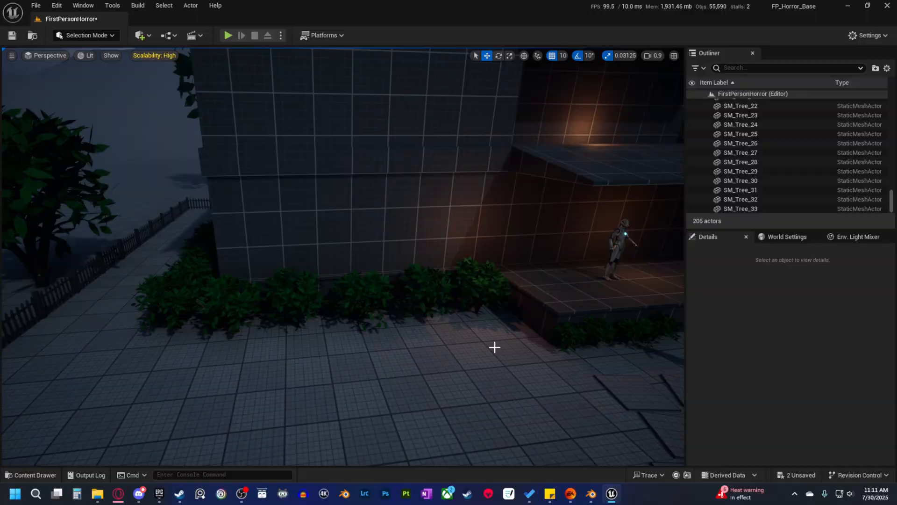
- Fly around the Unreal level to check the imported house mesh beside the walkway
left_click(228, 34)
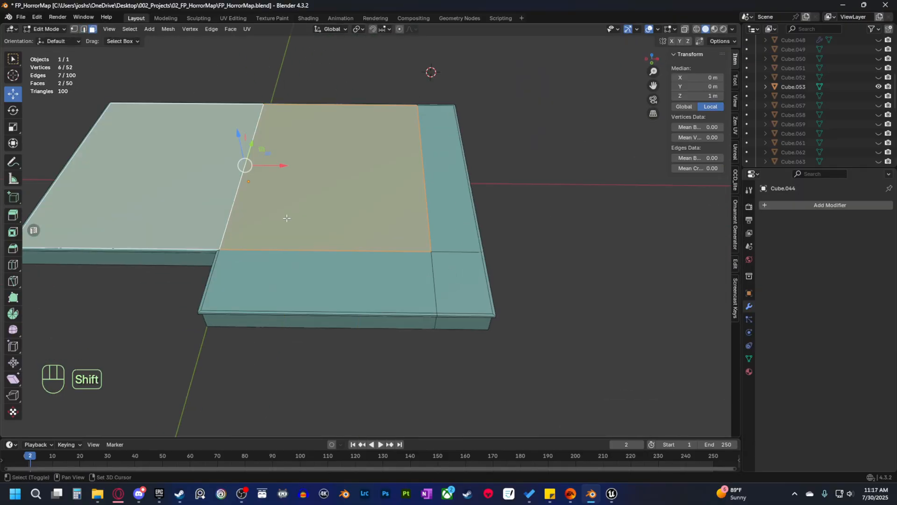
- Delete front wall faces for a doorway and rotate a door plane open beside it
key("Tab")
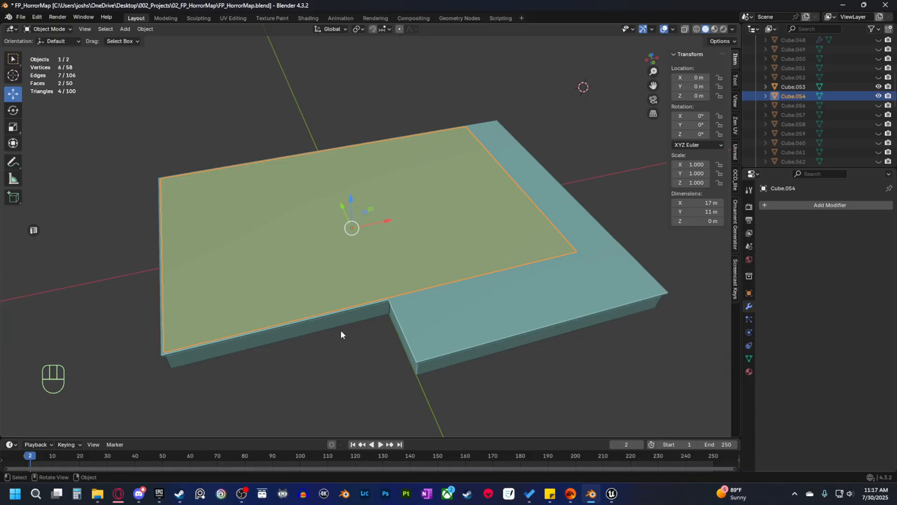
key("x")
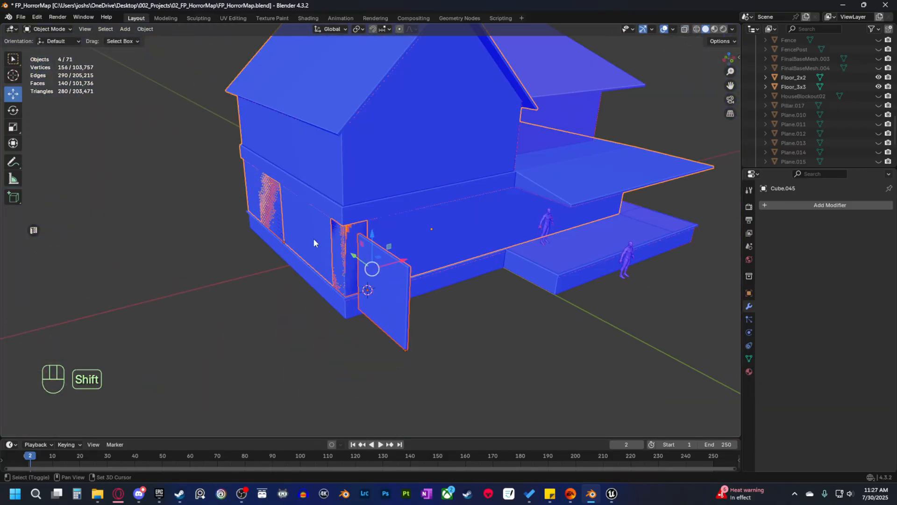
- Split the front wall into Wall_3x3 modules with door and window variants
key("shift+d")
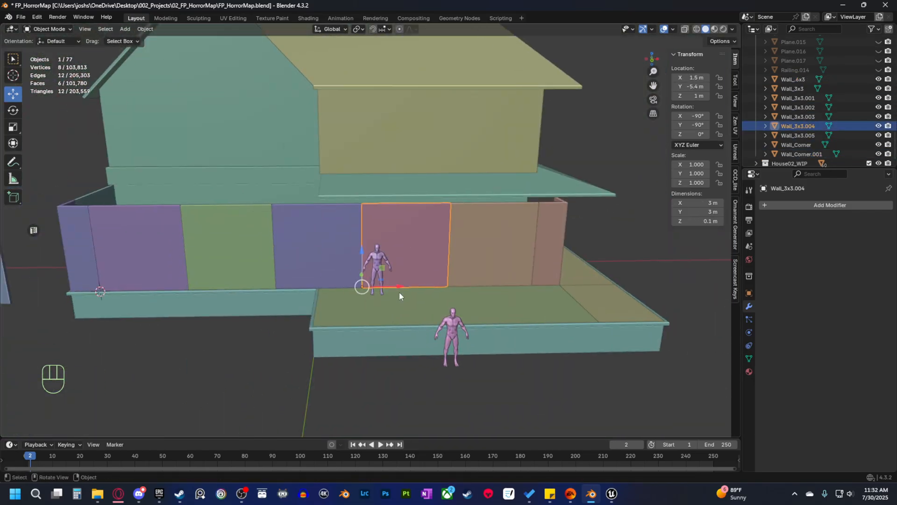
key("Tab")
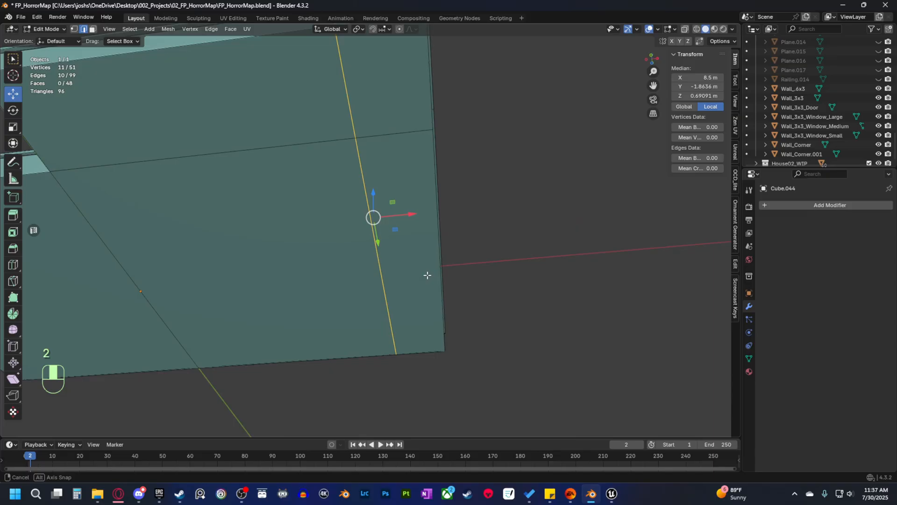
- Step a cube into porch stairs and snap 0.24 m square pillars along them
key("shift+a")
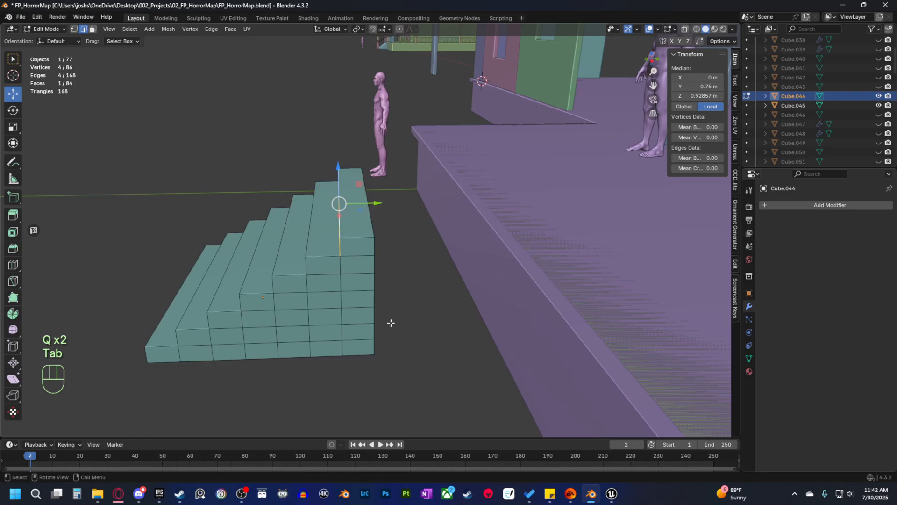
key("Tab")
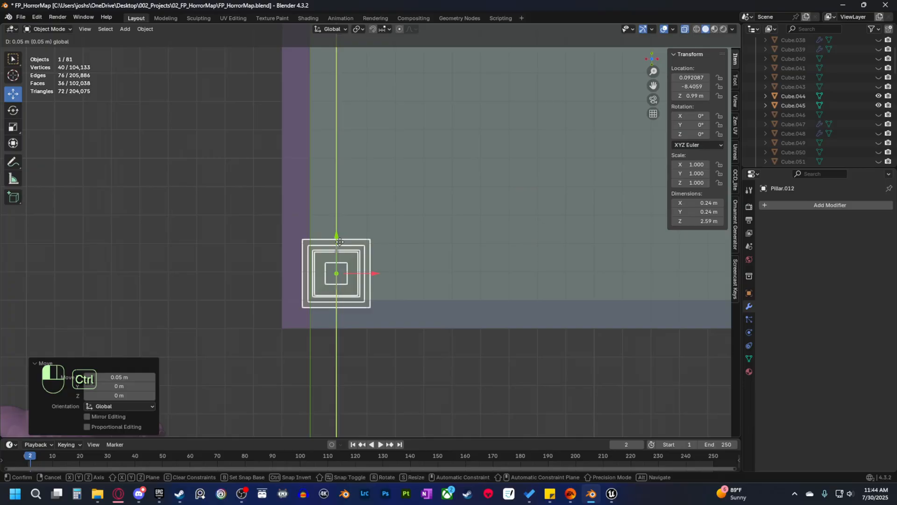
key("Tab")
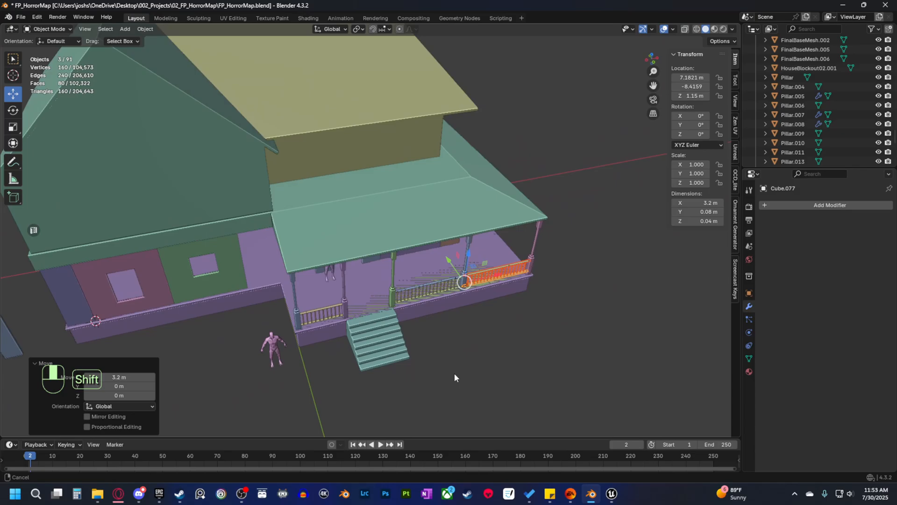
- Duplicate the railing along X to line the porch steps and upper balcony
key("shift+d")
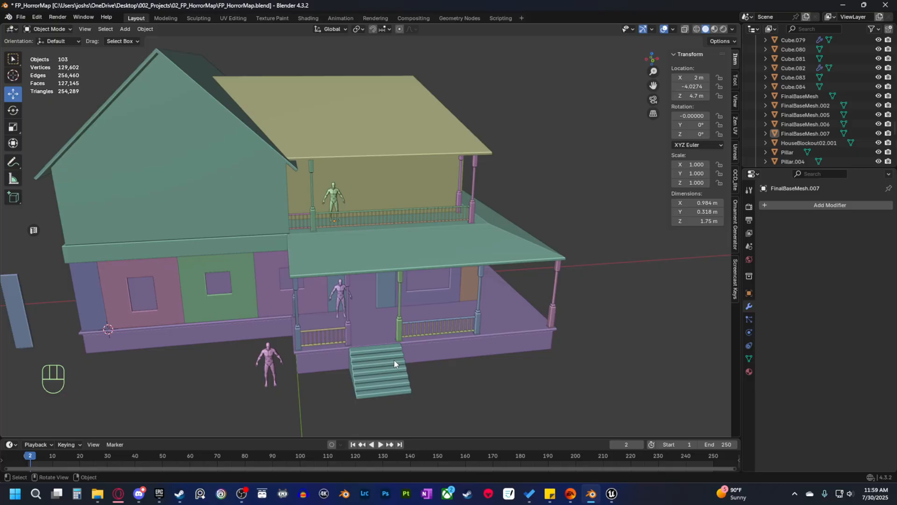
key("Tab")
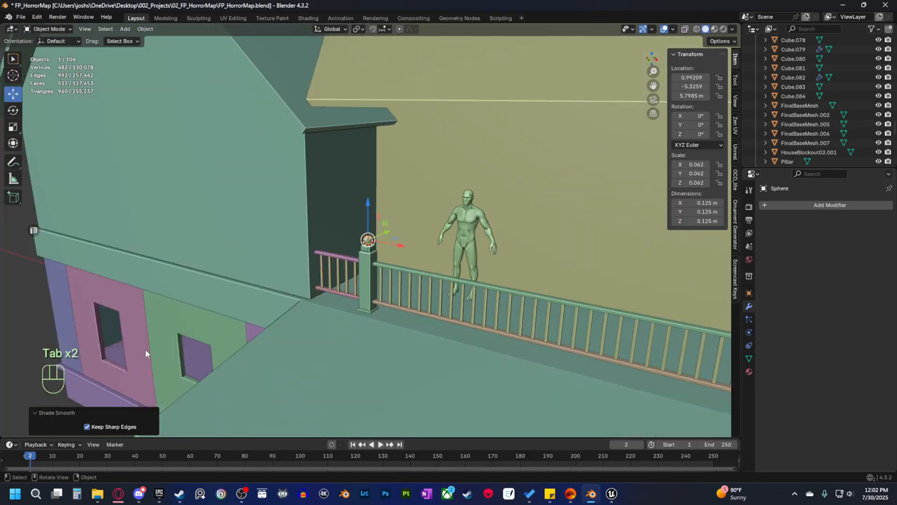
- Move and scale the corner post's top vertices into a lowered, tapered point
key("Tab")
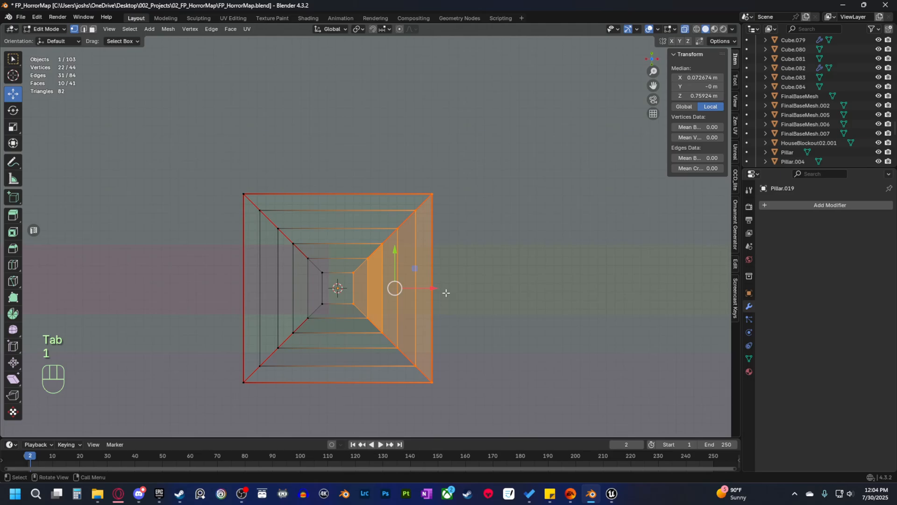
key("Tab")
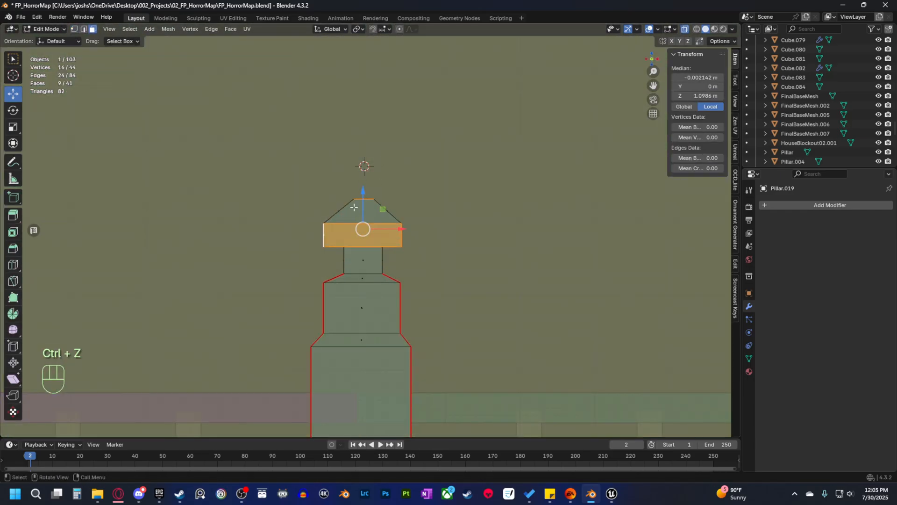
key("Tab")
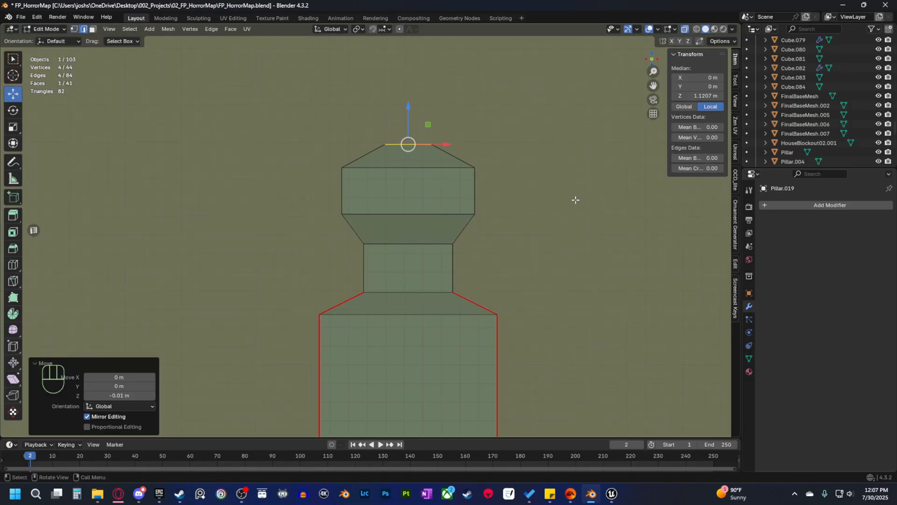
key("Tab")
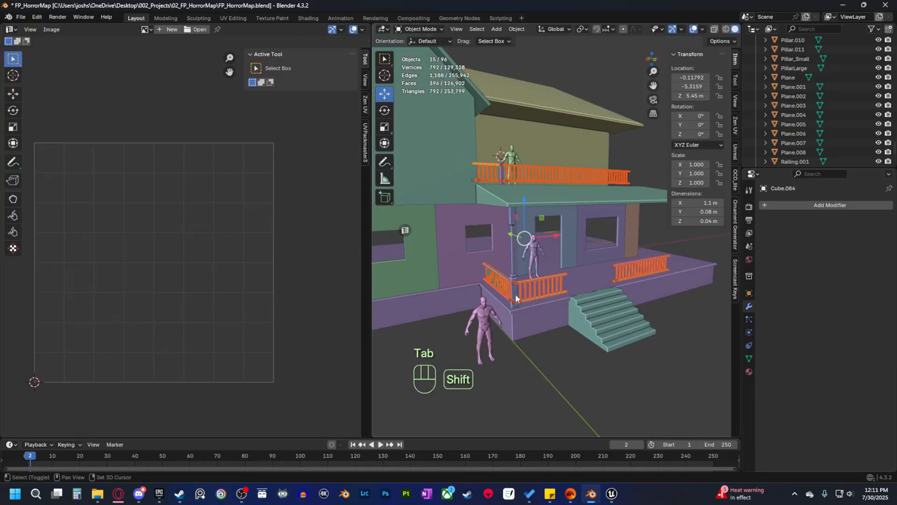
- Merge the overlapping roof-trim vertices by distance to tidy the roof edges
key("Tab")
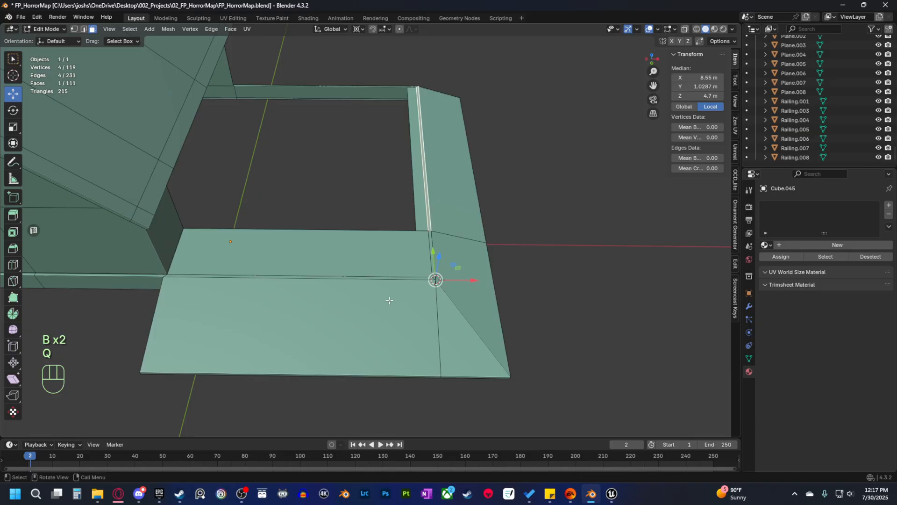
key("Tab")
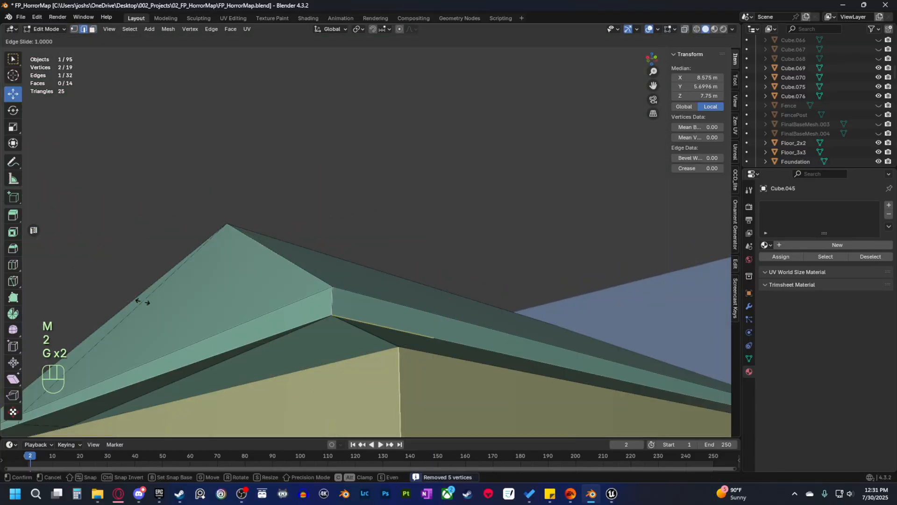
key("Tab")
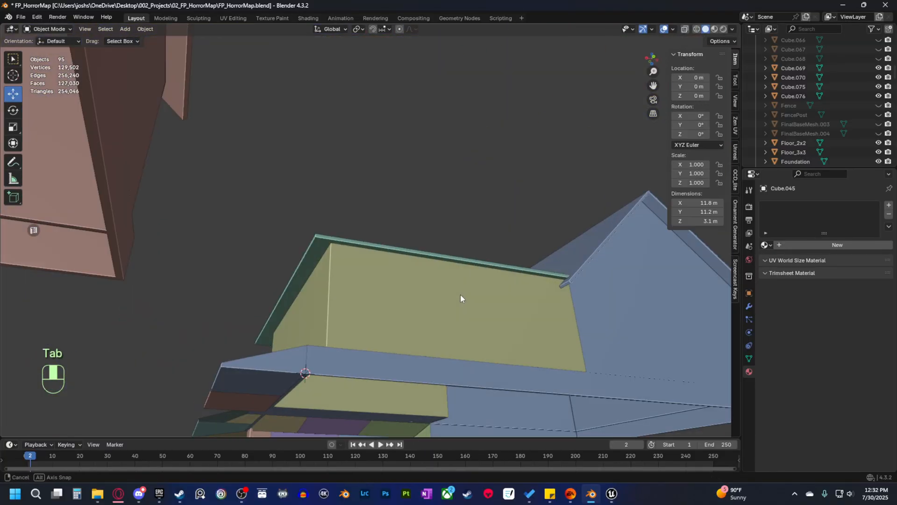
key("Tab")
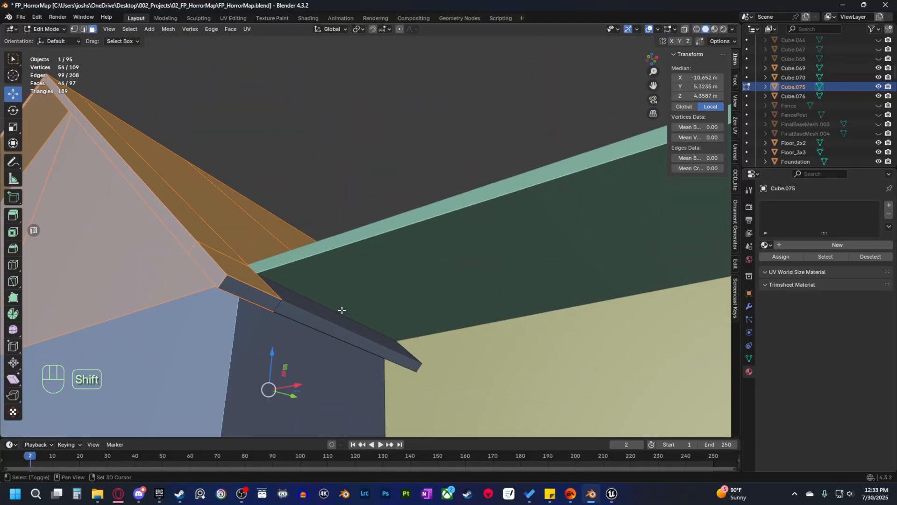
- Edge-slide the upper-floor wall block so it fits the balcony and roofs
key("Tab")
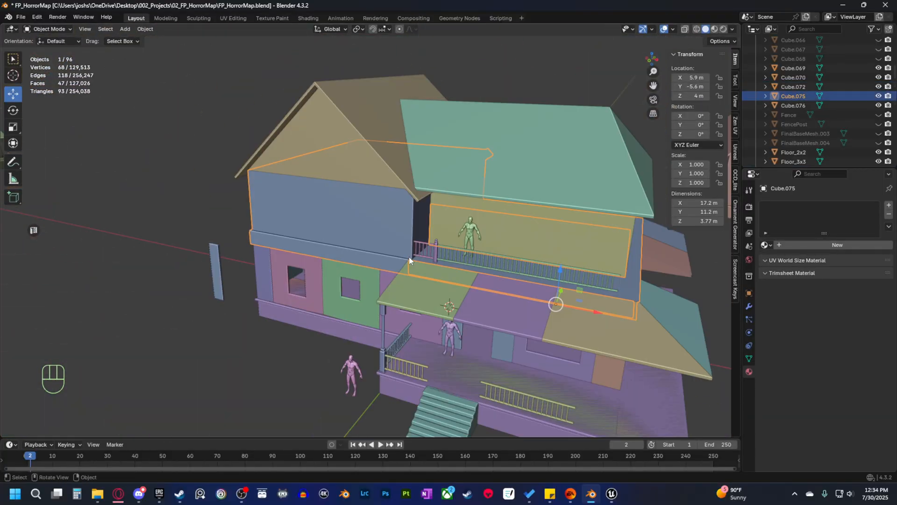
key("Tab")
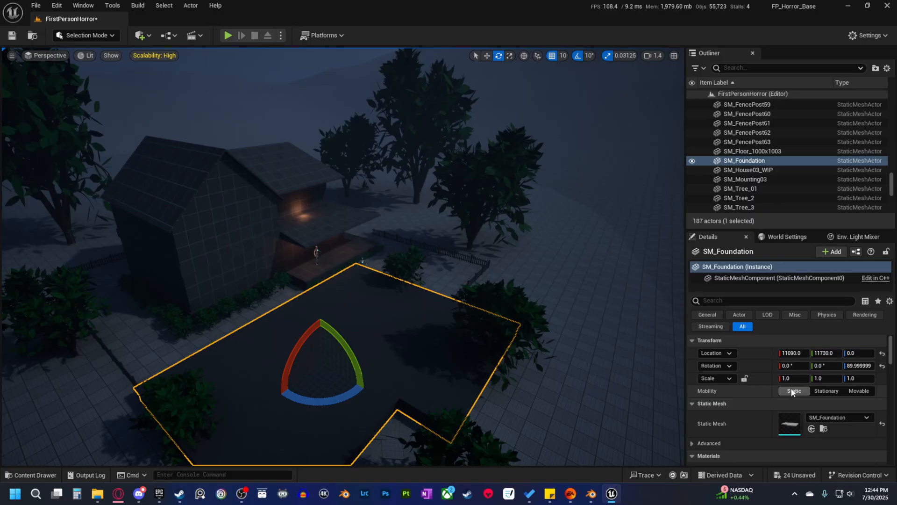
- Keep SM_Foundation's mobility Static, then playtest the level in first person and stop
left_click(31, 474)
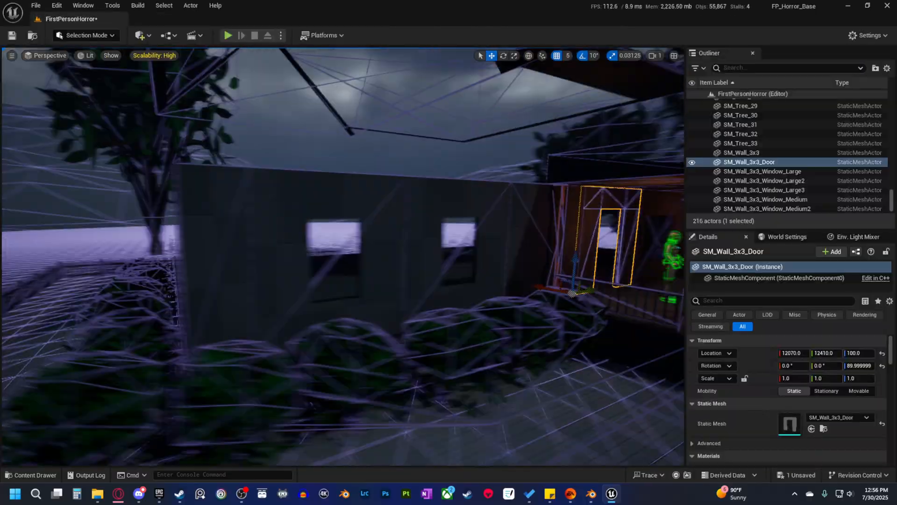
left_click(228, 34)
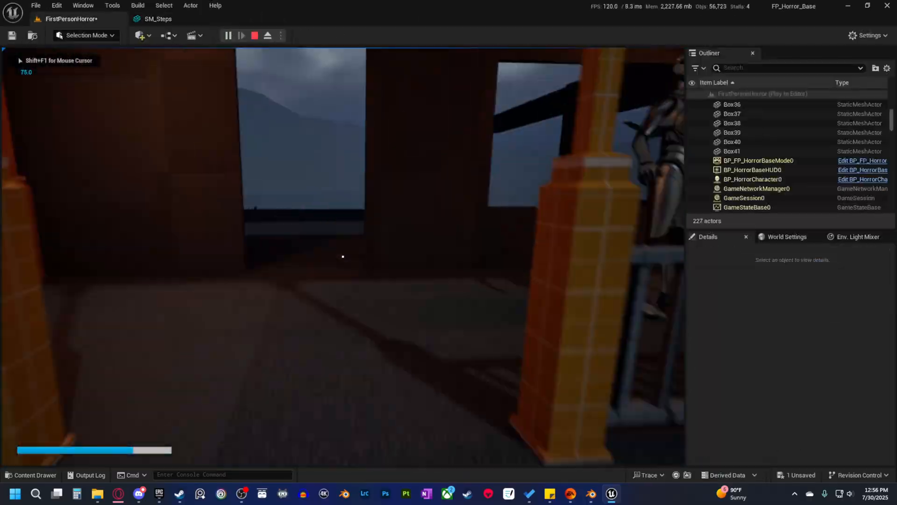
left_click(255, 34)
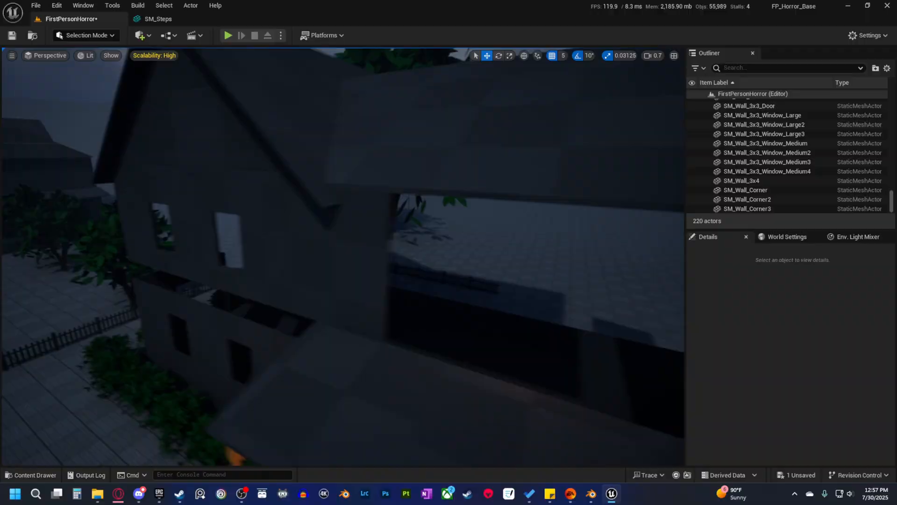